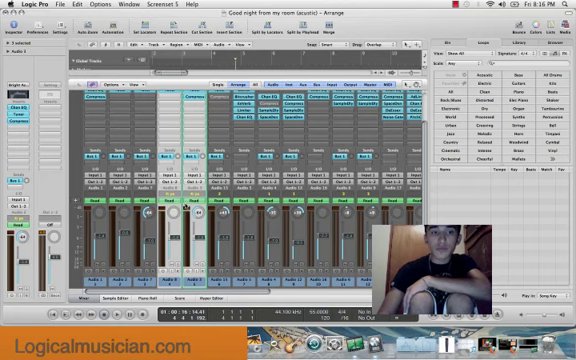
# Step: Bring up the group menu from the channel strip's Group slot
pyautogui.click(108, 80)
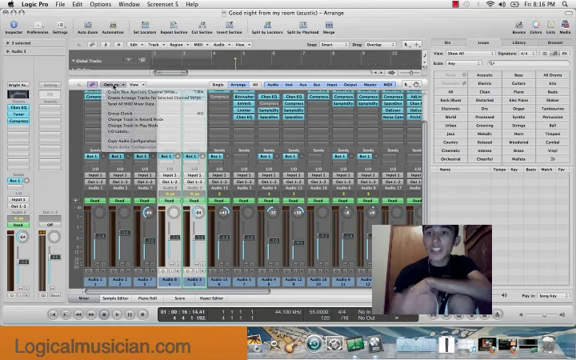